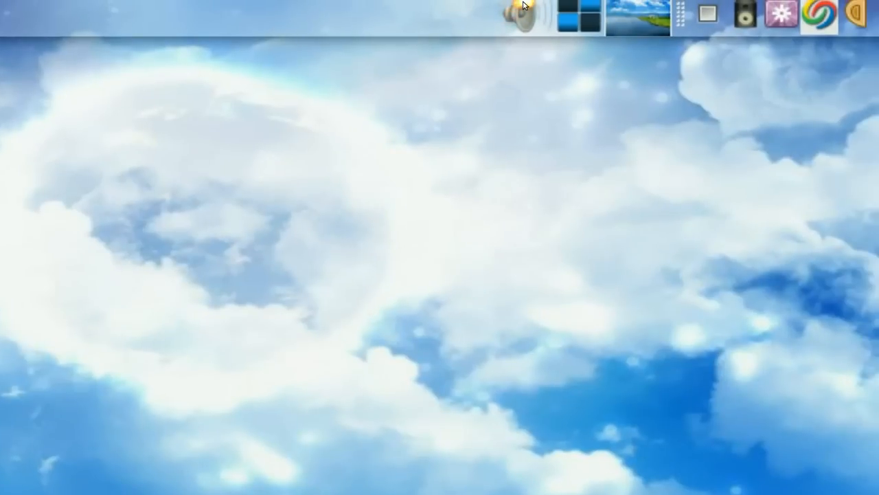
Open the Volume Control mixer for the HDA ATI SB card from the speaker applet.
{"action": "left_click", "coordinate": [518, 13]}
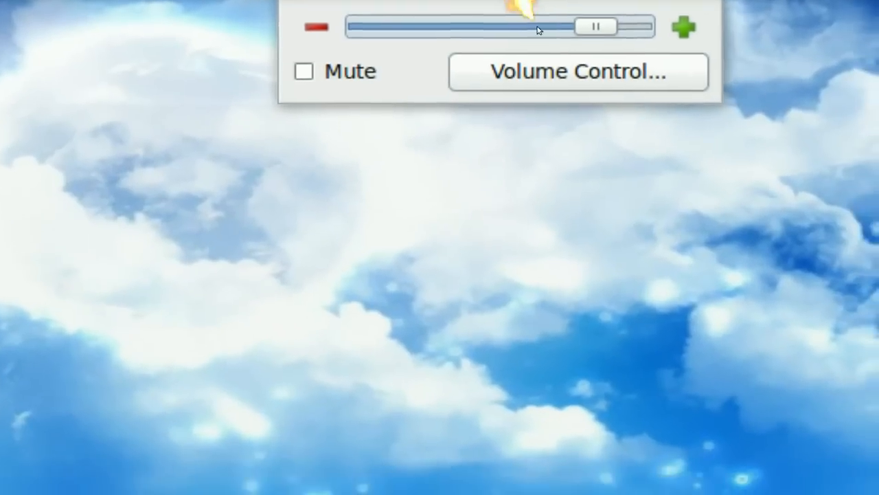
{"action": "left_click", "coordinate": [578, 71]}
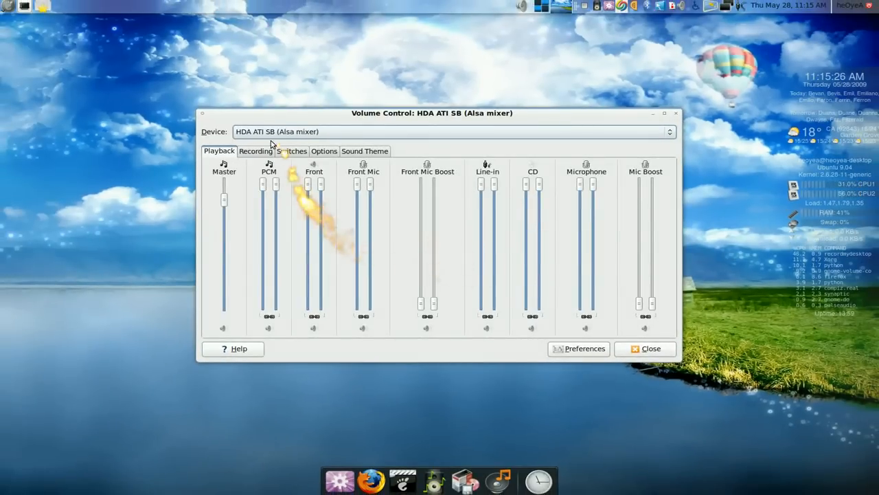
Review the Switches and Sound Theme tabs, then minimize the ALSA mixer.
{"action": "left_click", "coordinate": [291, 150]}
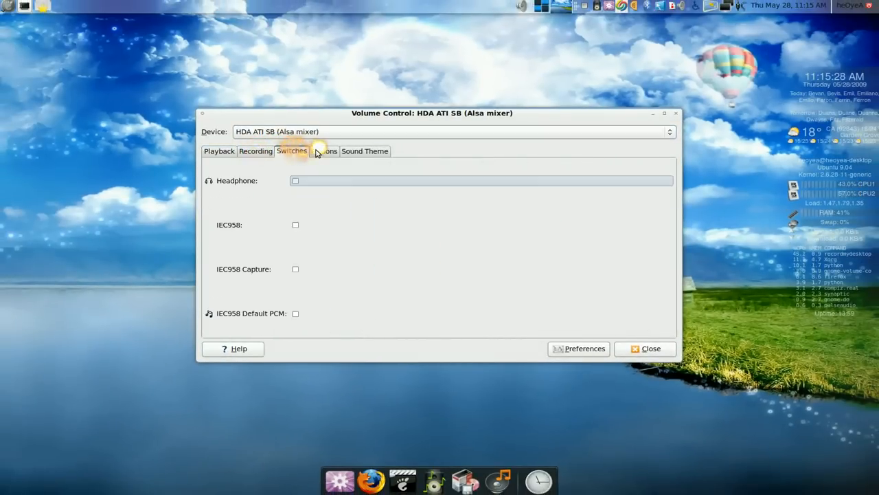
{"action": "left_click", "coordinate": [365, 151]}
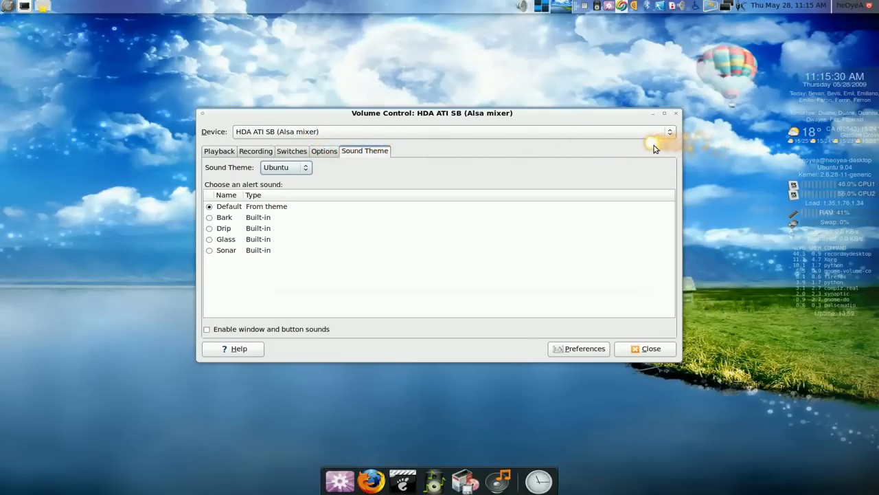
{"action": "mouse_move", "coordinate": [652, 113]}
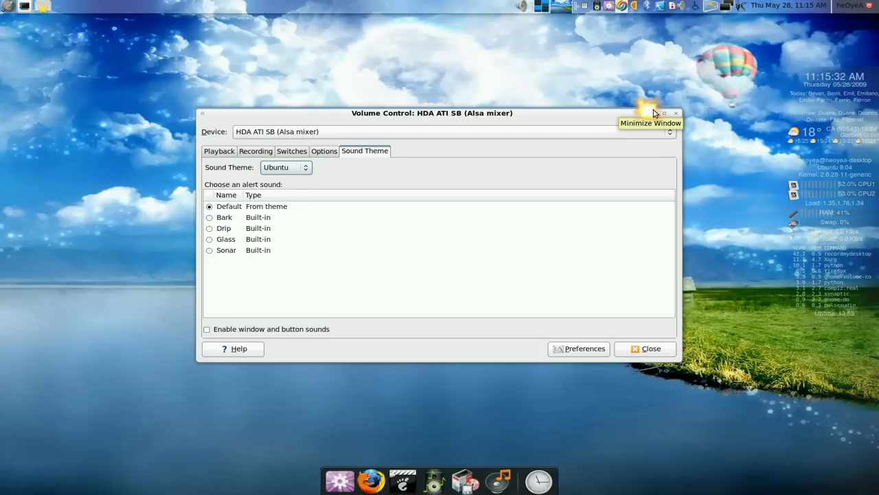
{"action": "left_click", "coordinate": [650, 112]}
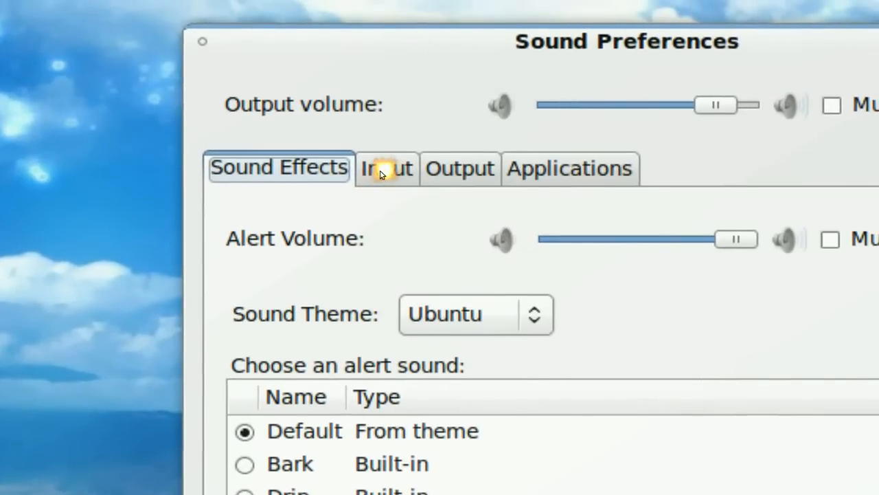
Browse the Input and Output tabs of Sound Preferences.
{"action": "left_click", "coordinate": [386, 168]}
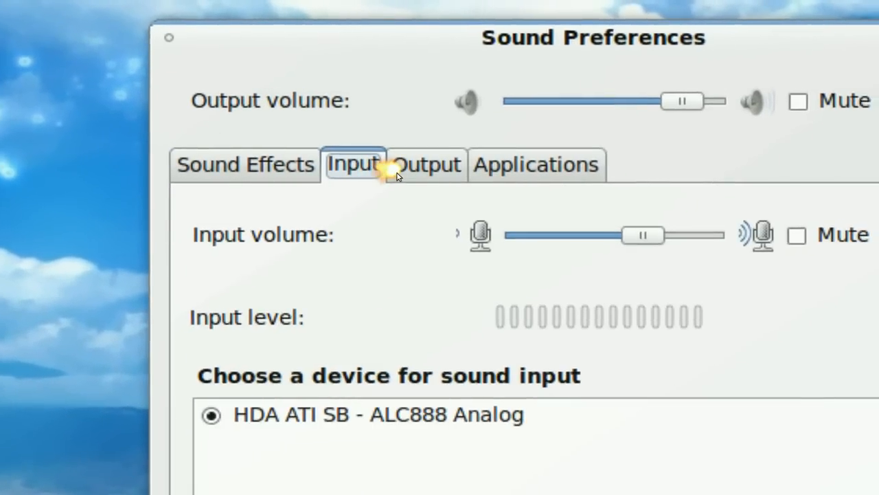
{"action": "left_click", "coordinate": [461, 165]}
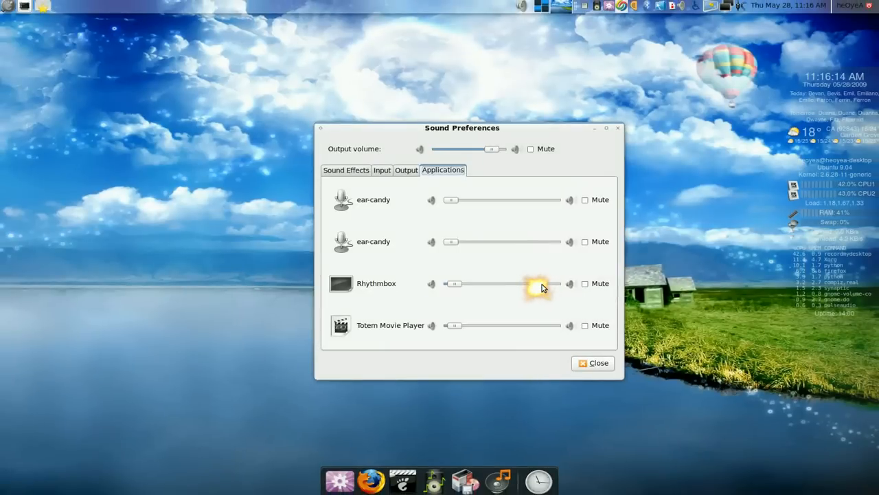
{"action": "mouse_move", "coordinate": [543, 288]}
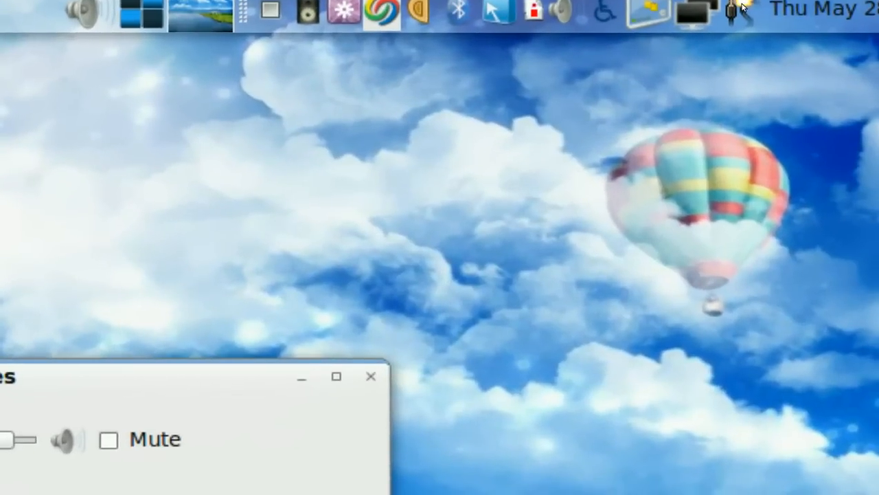
{"action": "mouse_move", "coordinate": [731, 10]}
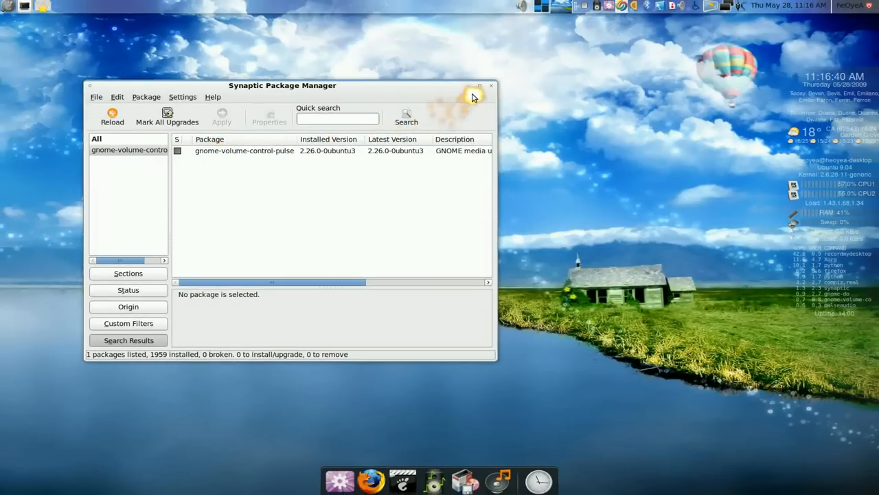
{"action": "mouse_move", "coordinate": [461, 95]}
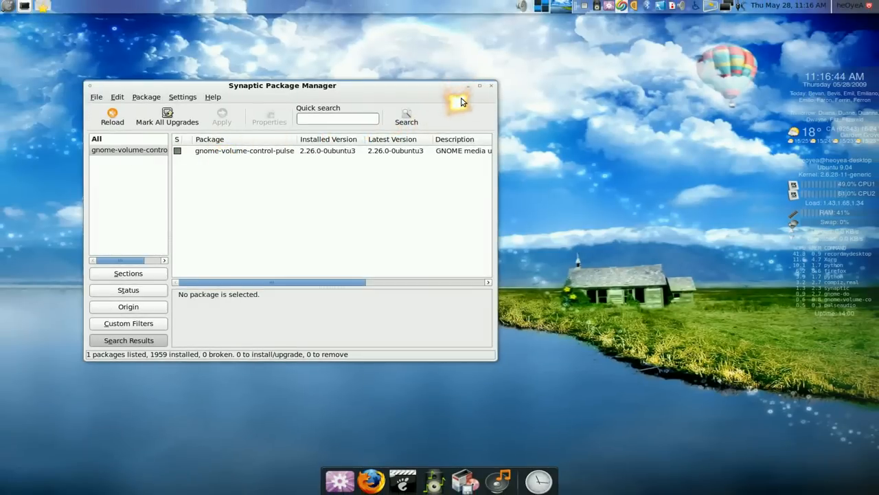
{"action": "mouse_move", "coordinate": [467, 88]}
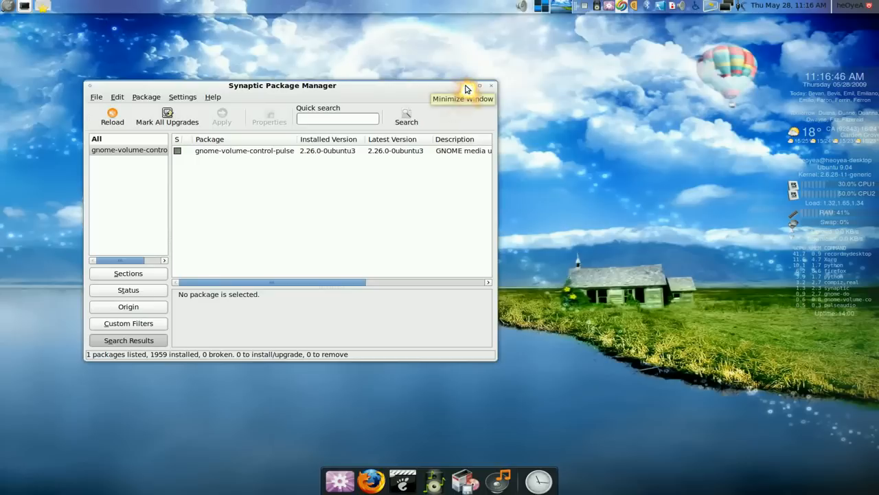
Minimize Synaptic Package Manager after checking gnome-volume-control-pulse 2.26.0-0ubuntu3.
{"action": "left_click", "coordinate": [480, 85]}
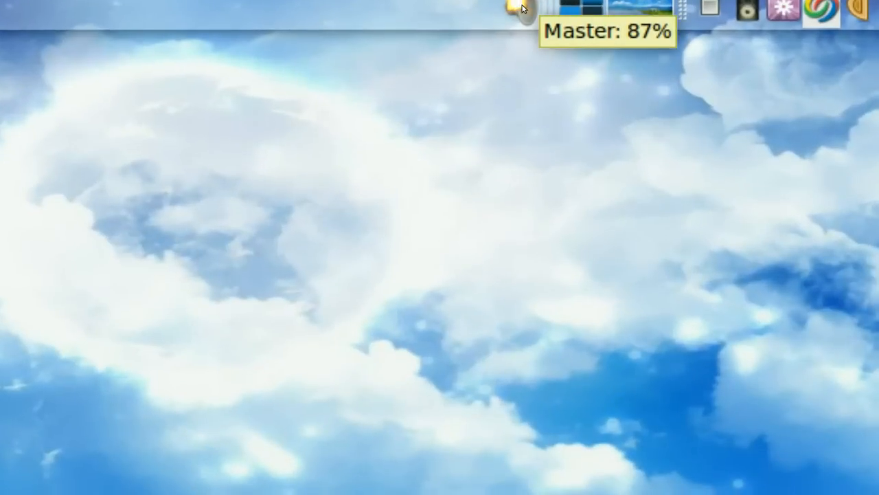
Bring up the context menu of the old Master volume applet.
{"action": "right_click", "coordinate": [512, 8]}
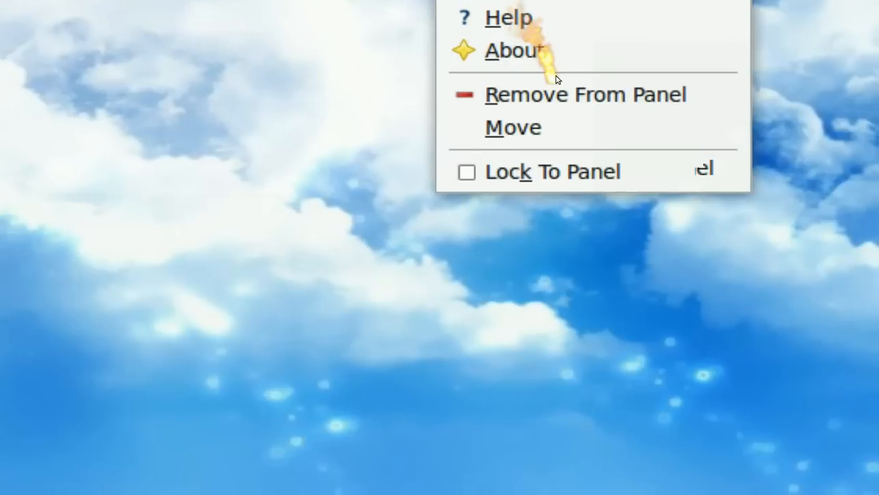